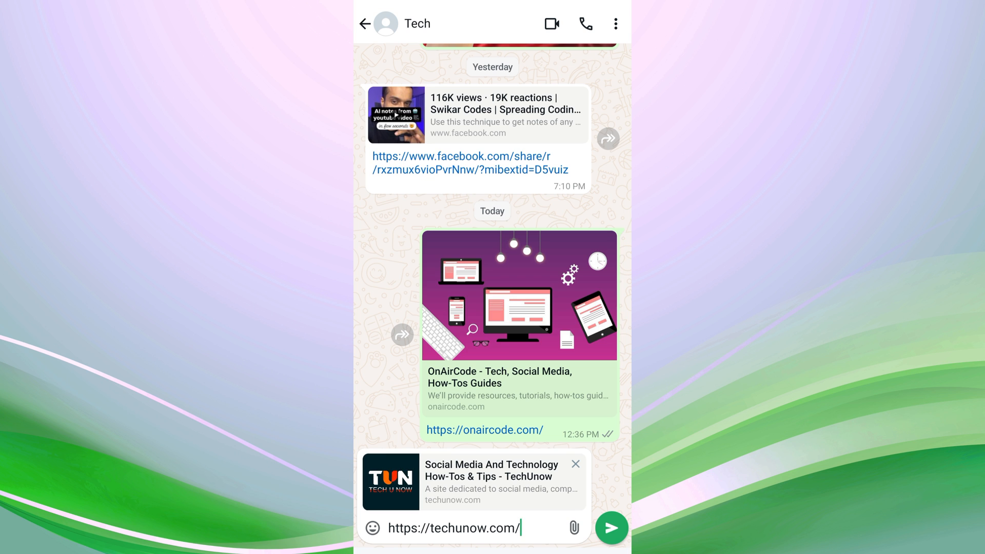
- Send the typed techunow.com link to the Tech chat and return to the chat list
left_click(610, 528)
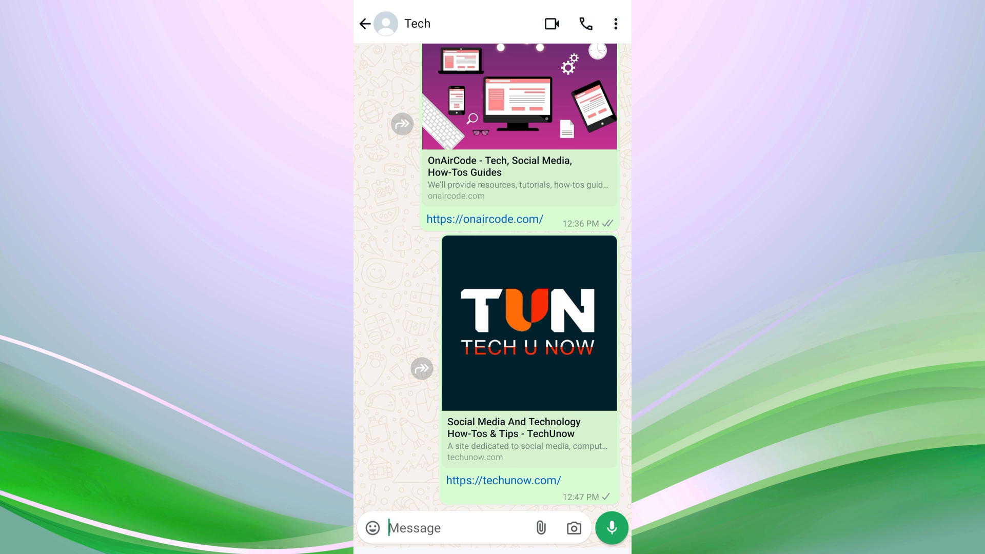
left_click(365, 23)
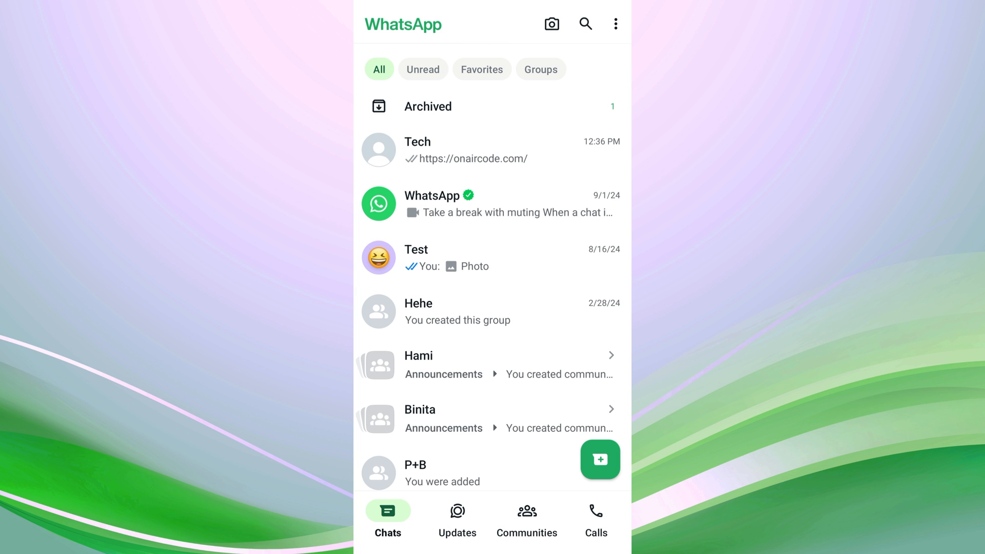
left_click(417, 149)
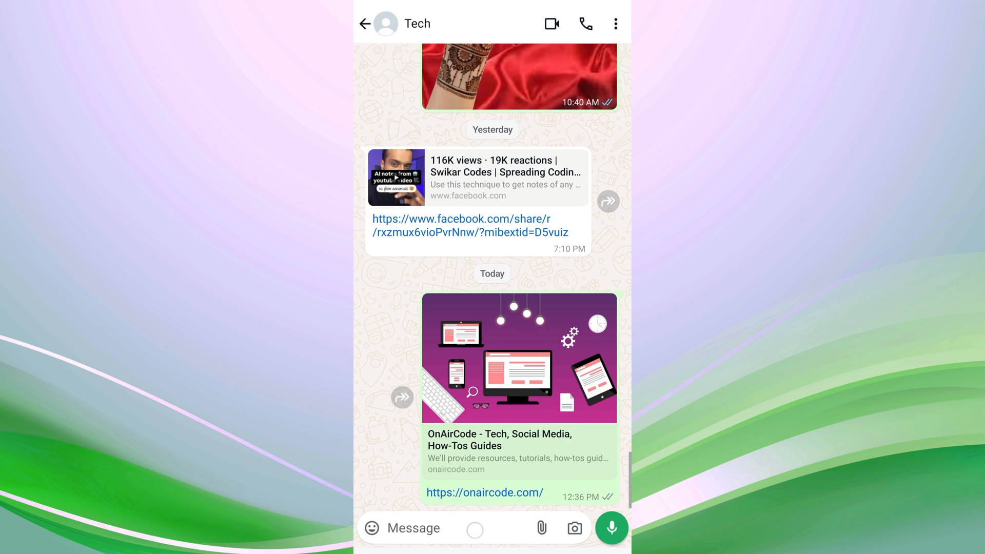
type("https://techunow.com/")
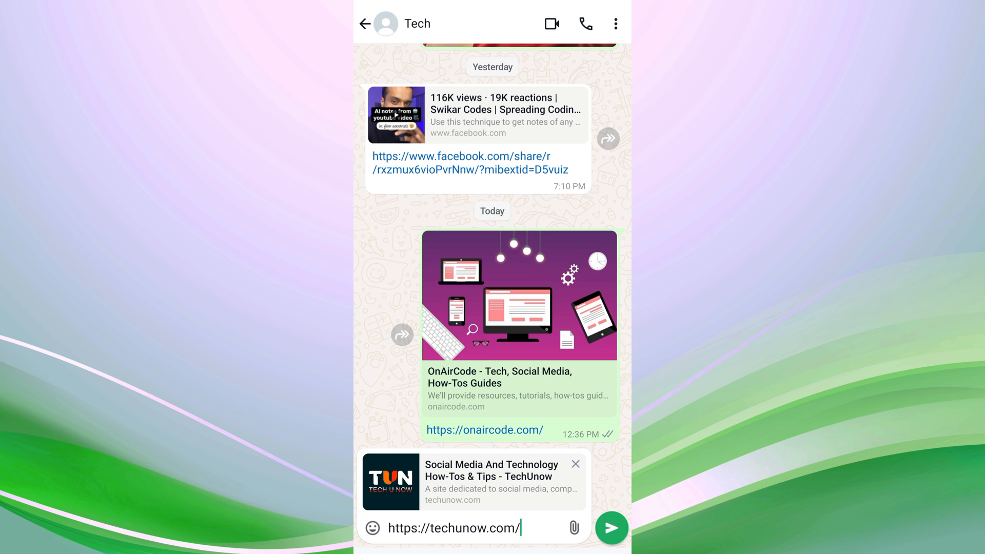
left_click(610, 528)
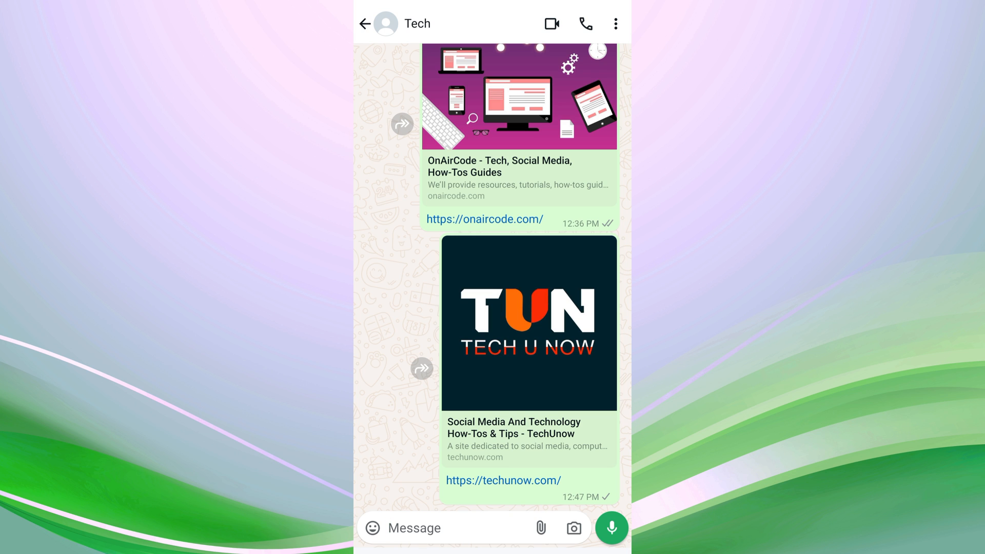
left_click(440, 528)
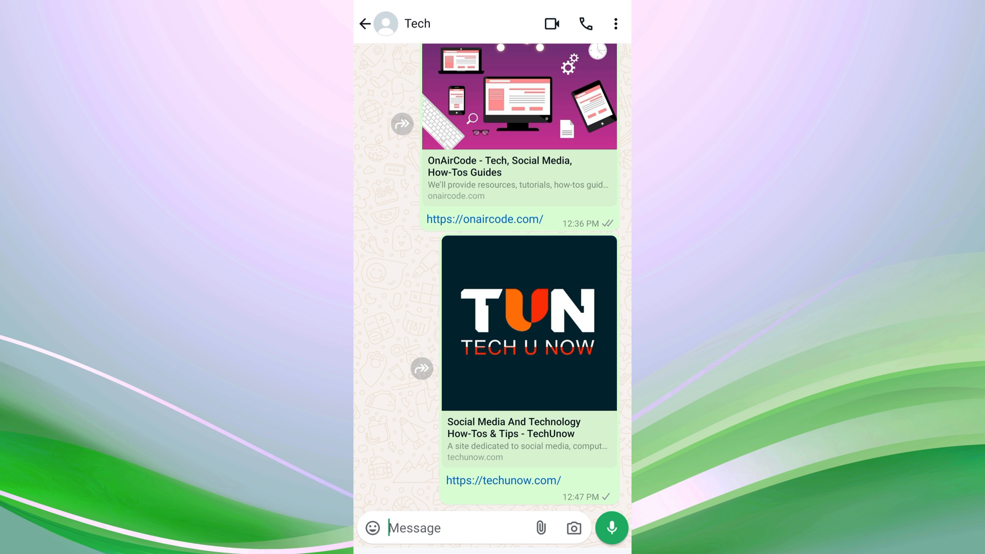
- Leave the Tech chat and reach WhatsApp Settings via the three-dot menu
left_click(365, 24)
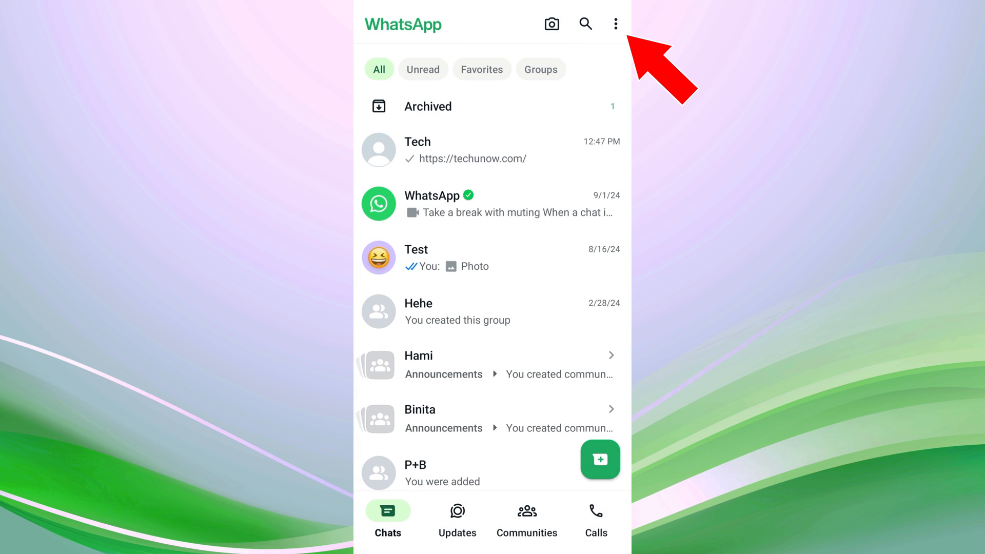
left_click(615, 24)
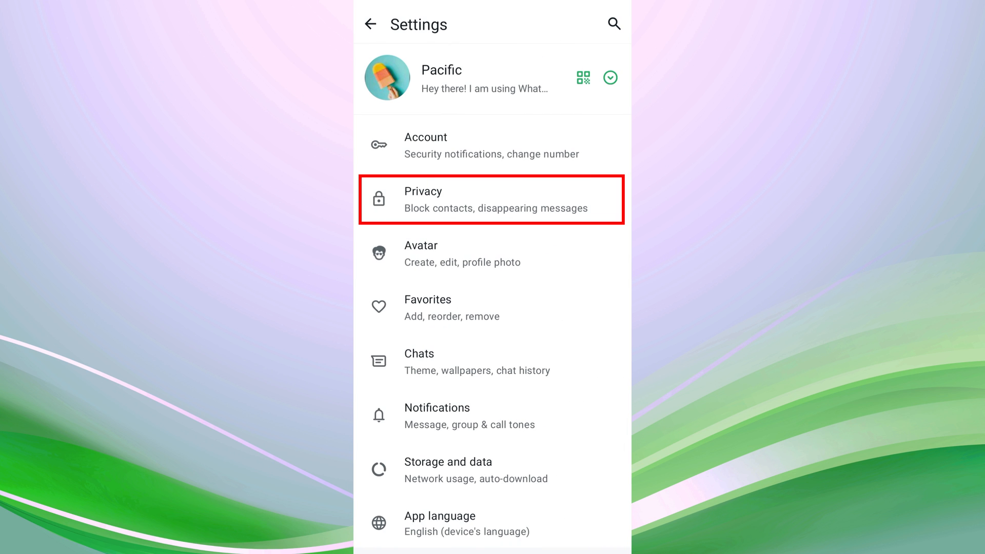
left_click(414, 201)
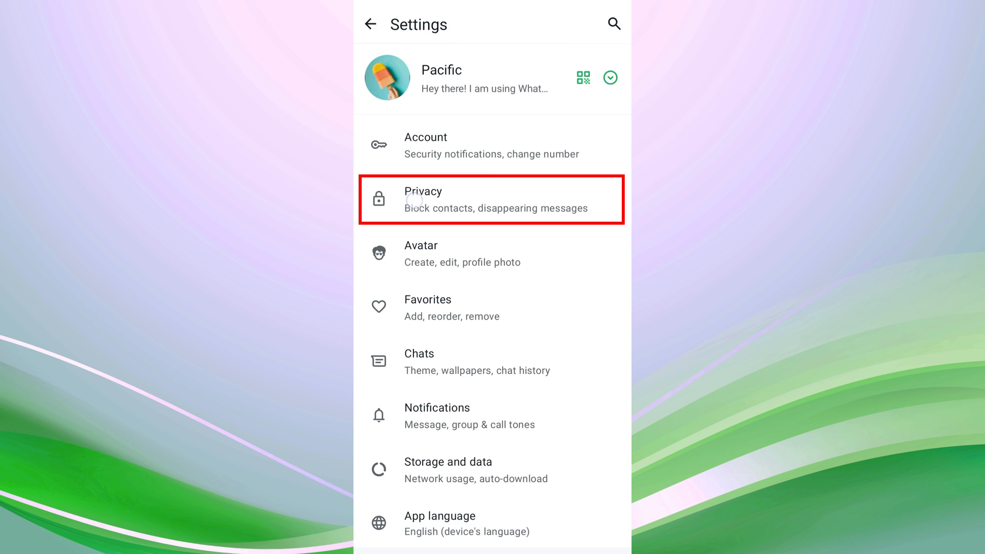
- In Privacy > Advanced, switch on the 'Disable link previews' toggle
left_click(491, 199)
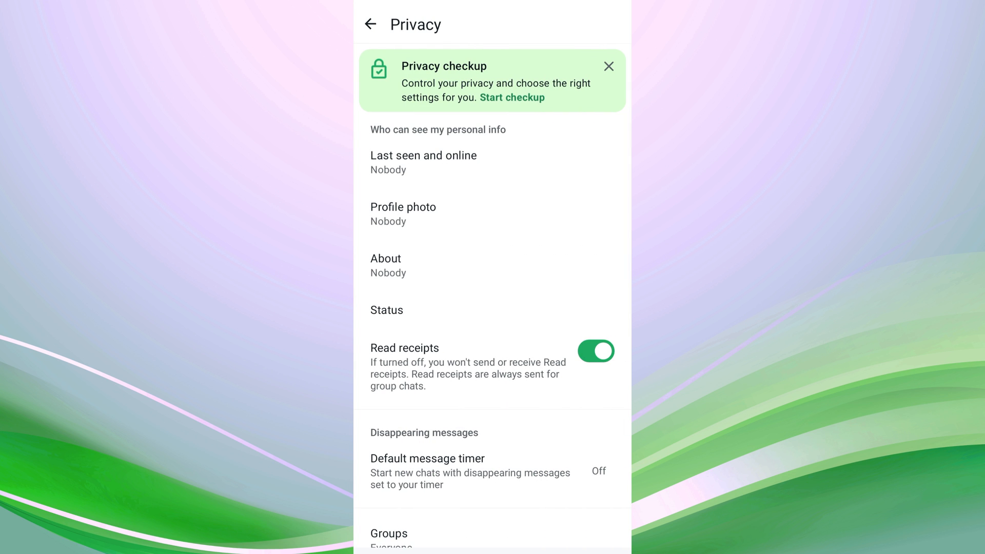
scroll("down", 3)
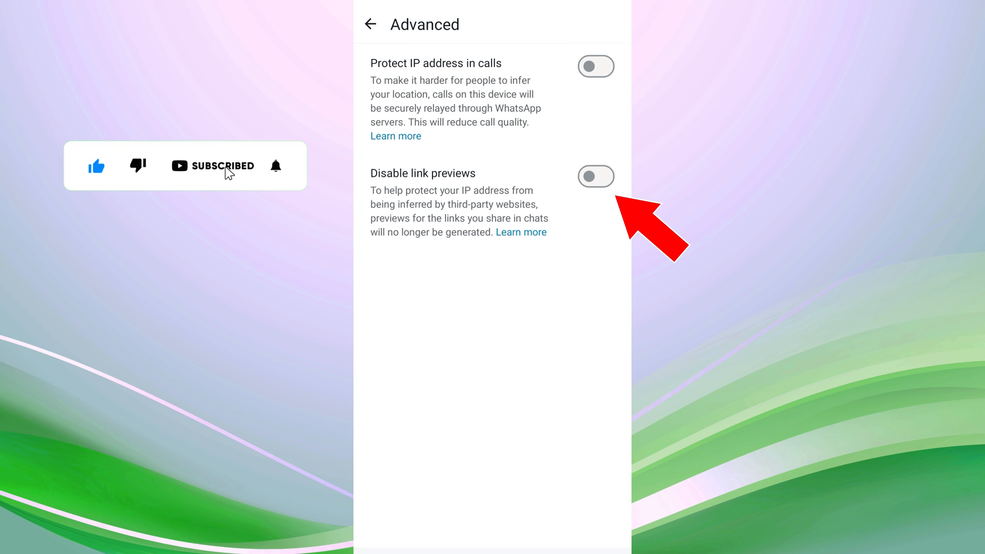
left_click(596, 176)
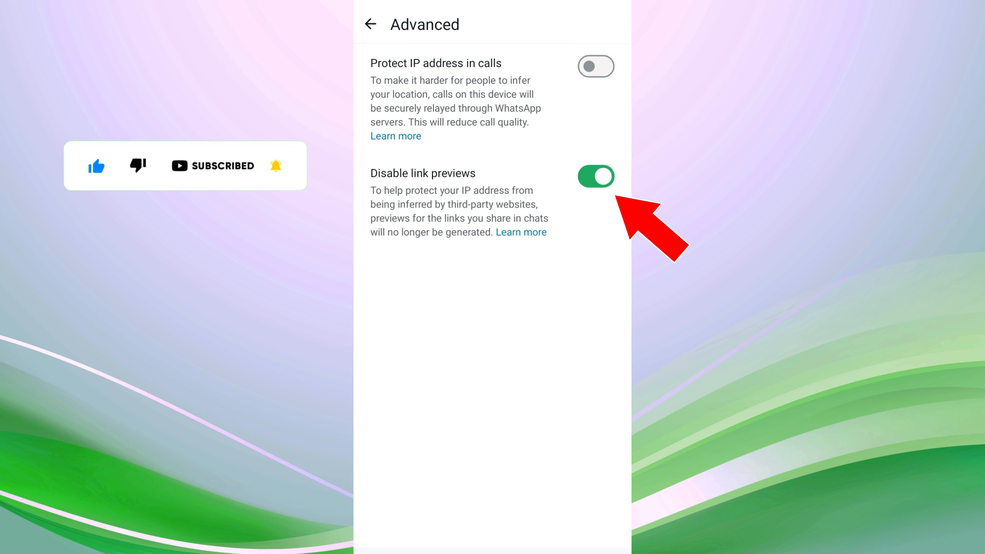